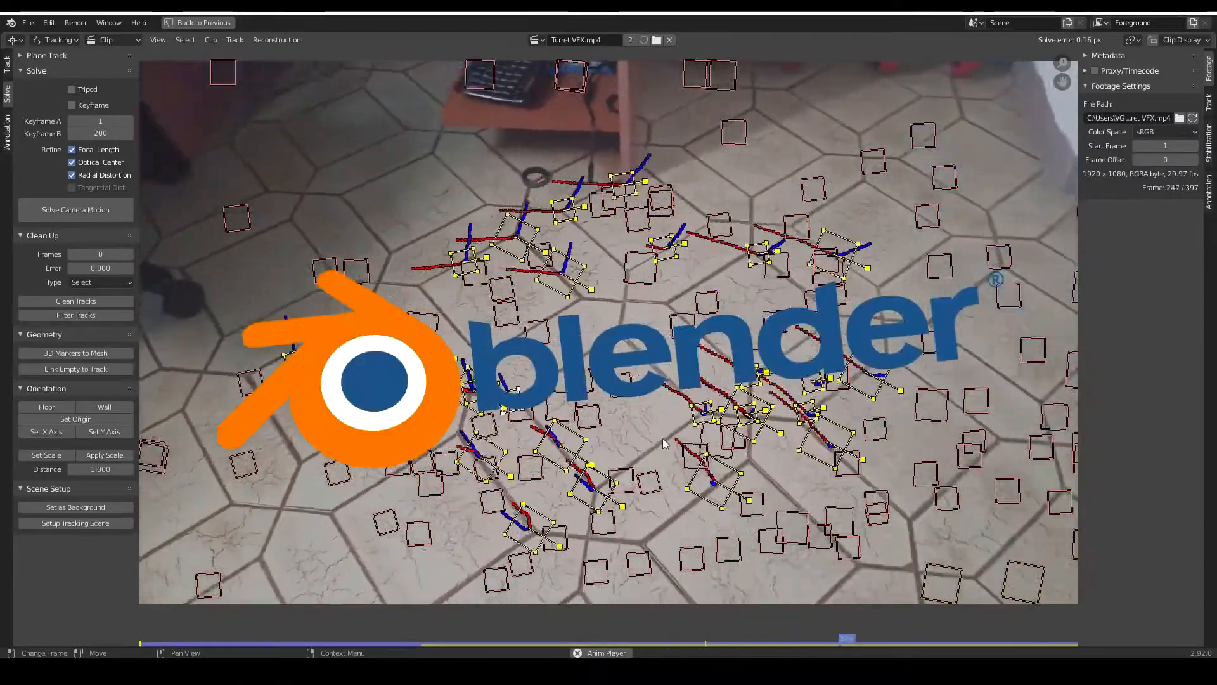
Step: Start a new General file showing the default cube scene
click(182, 23)
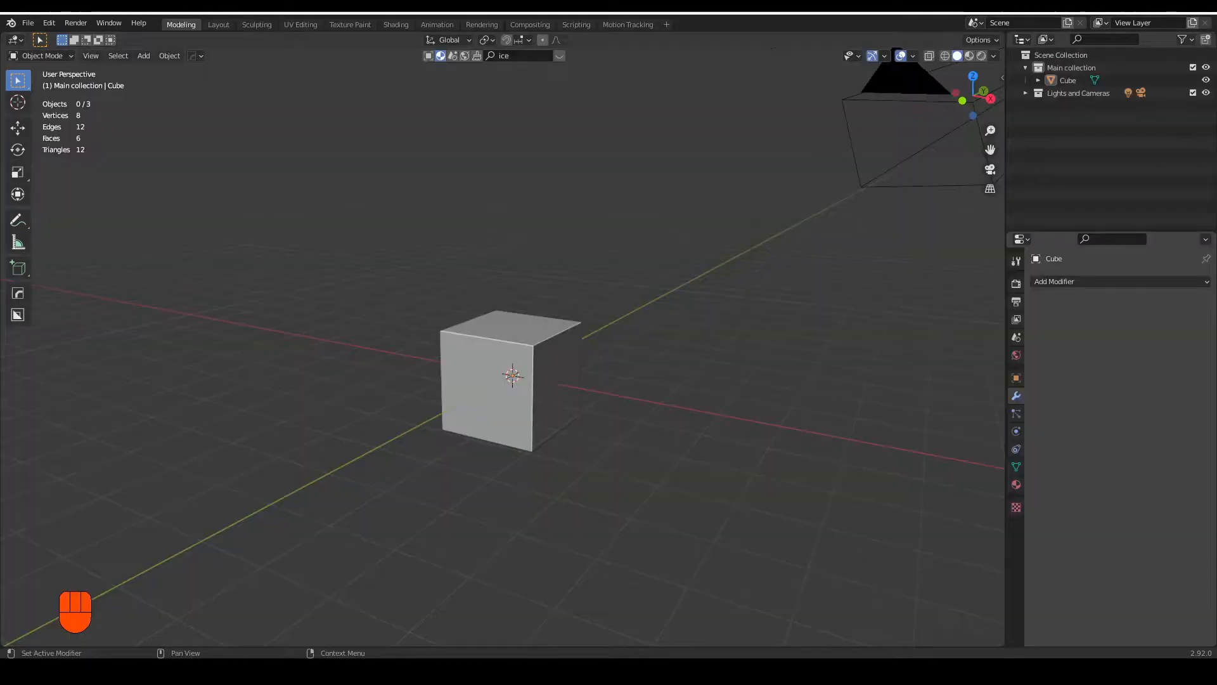
Step: Add a Motion Tracking workspace and load the Turret VFX.mp4 floor footage clip
click(667, 24)
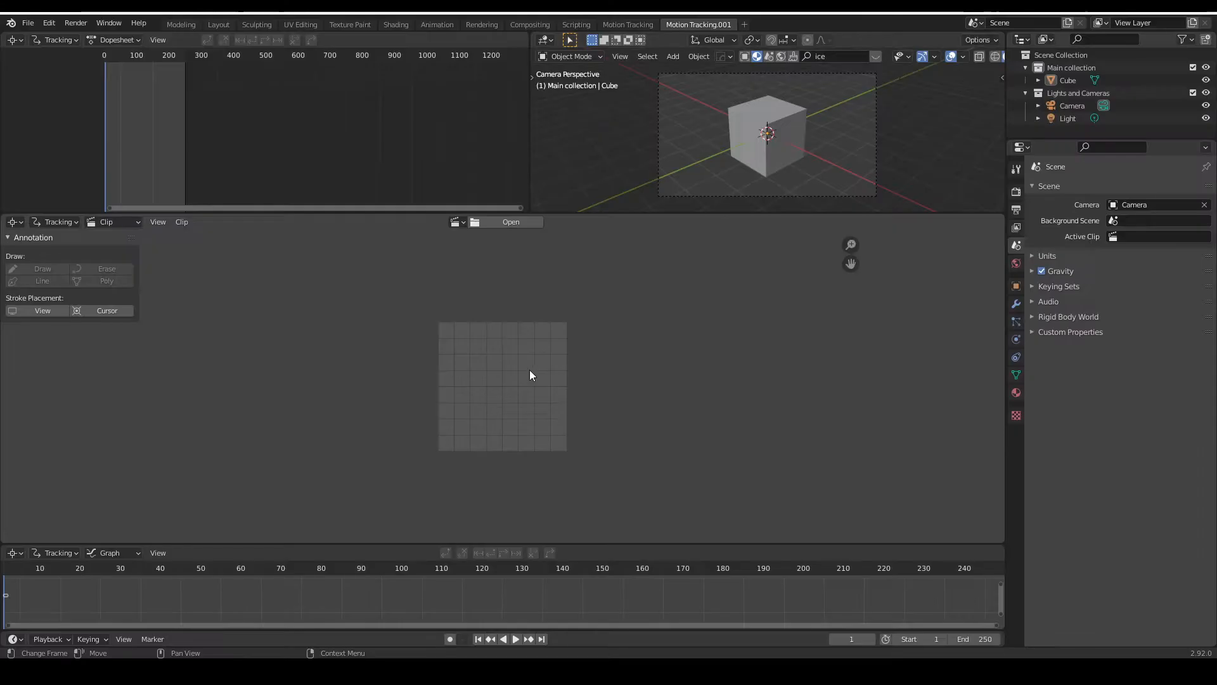
click(511, 221)
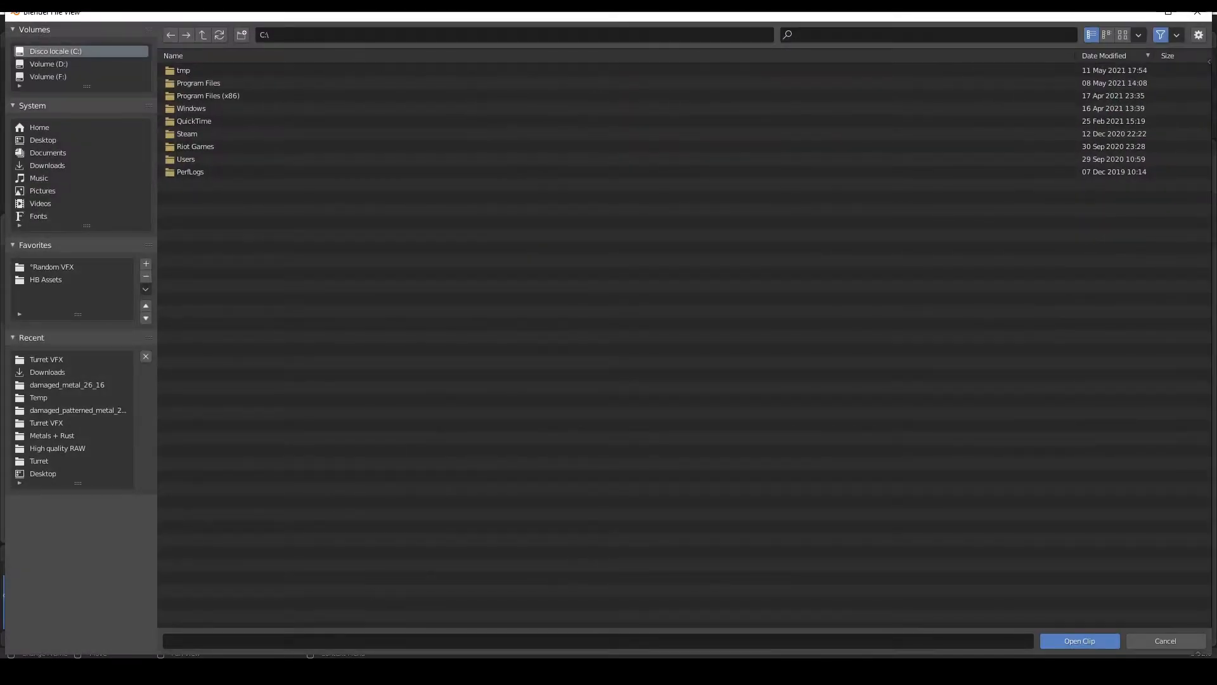
click(1080, 640)
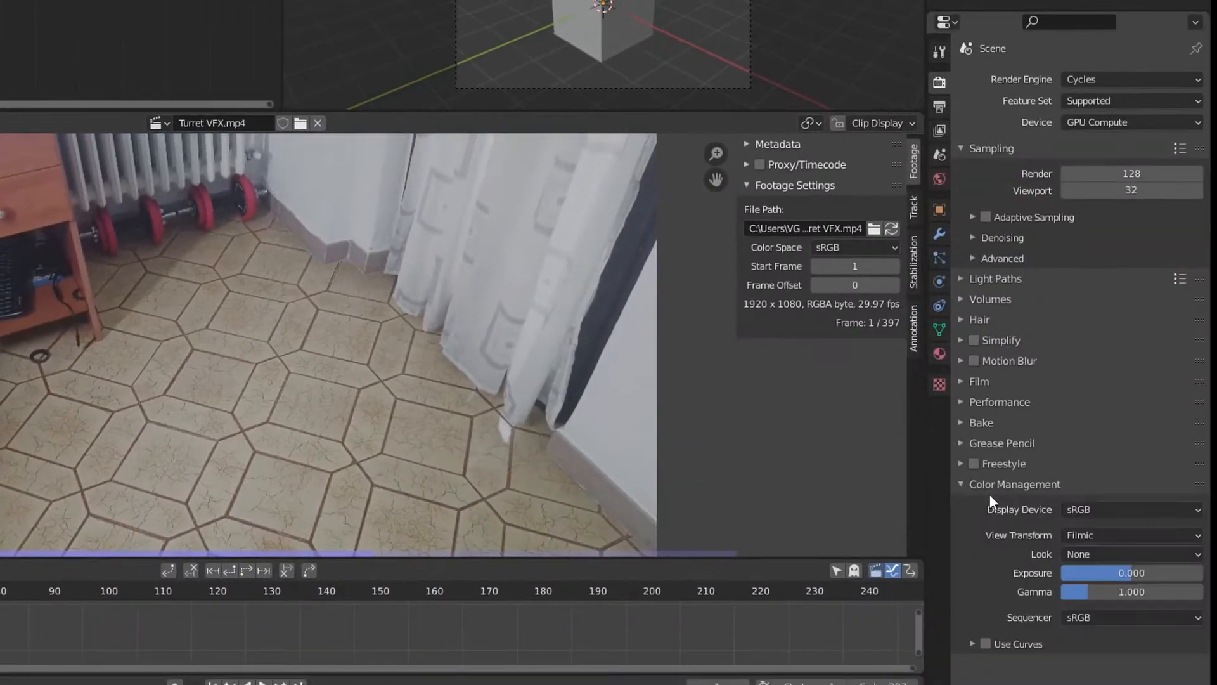
Step: Set the view transform to Standard and the scene frame rate to 29.97 fps
click(1132, 535)
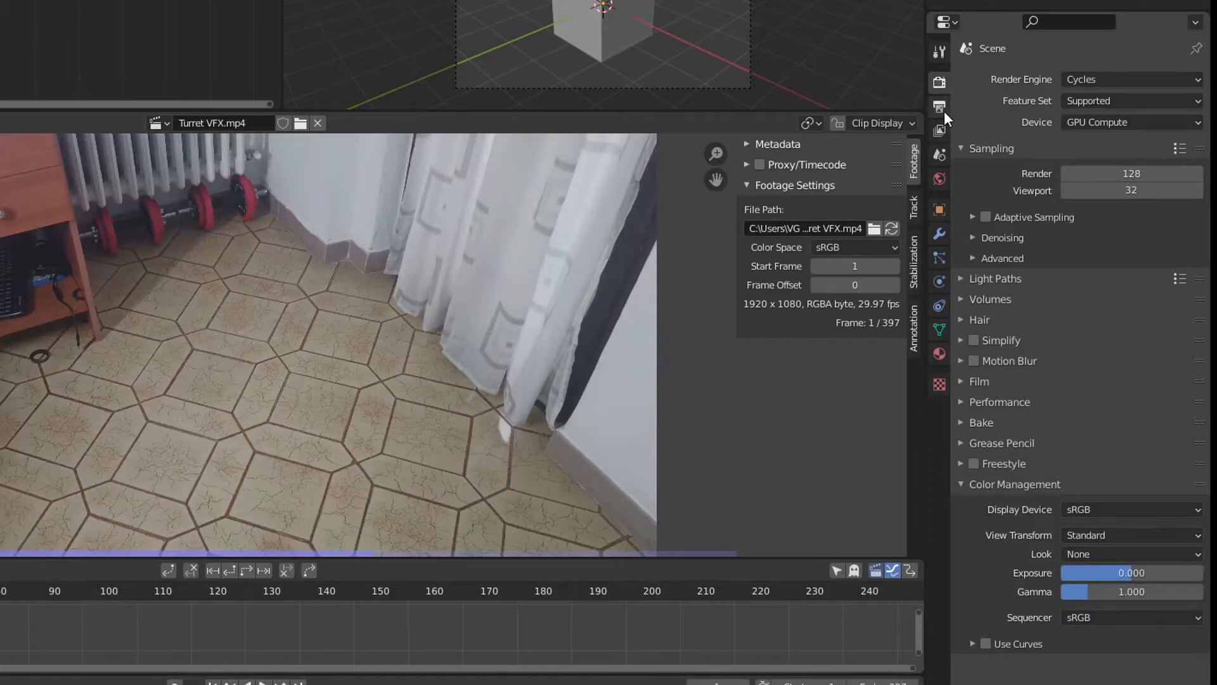
click(939, 106)
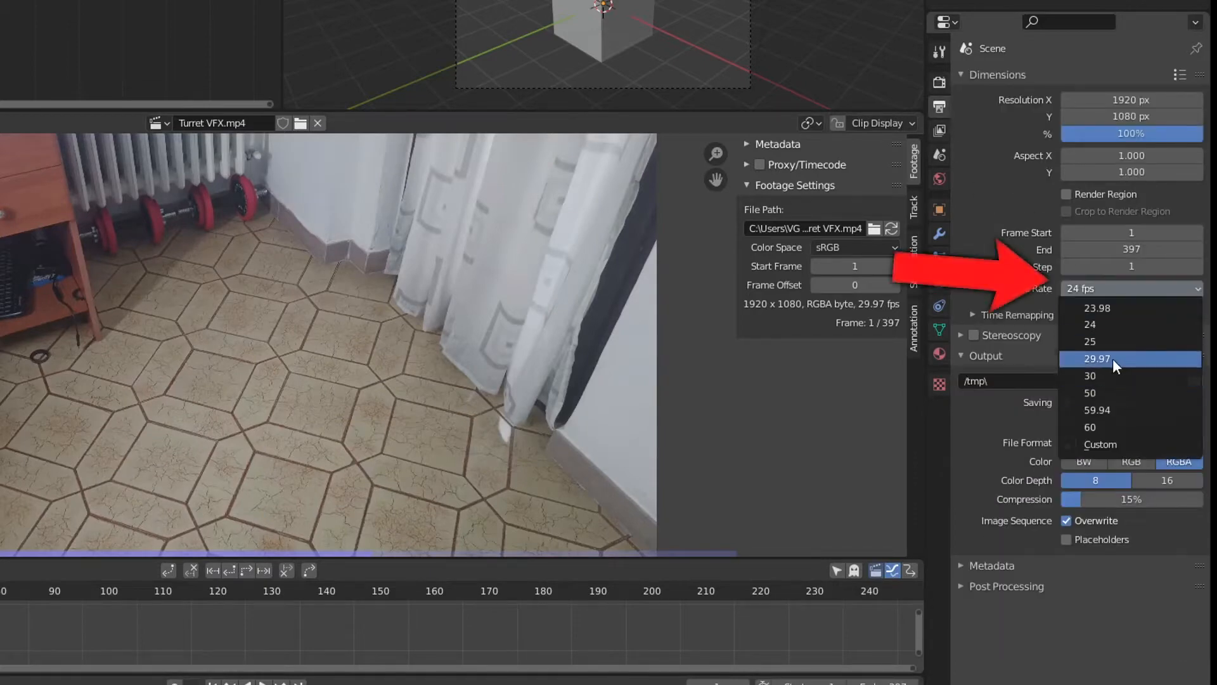
click(1097, 357)
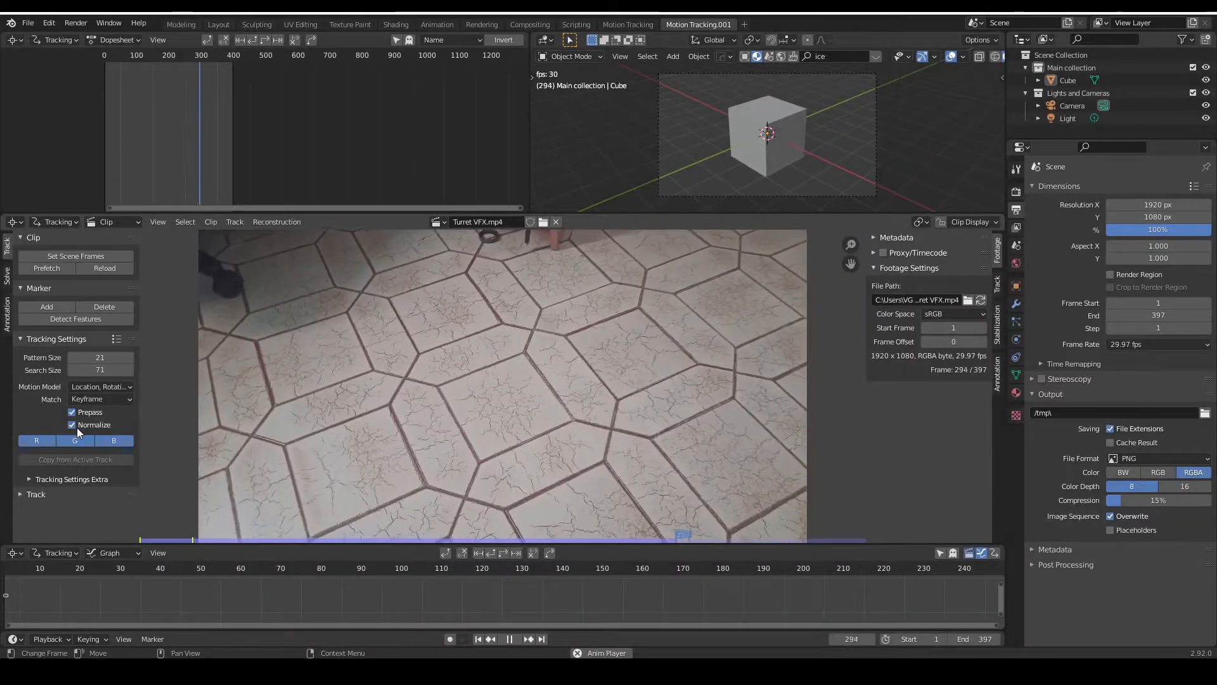
Step: Detect features on the floor with distance 60 and track the markers forward (Ctrl+T)
click(74, 319)
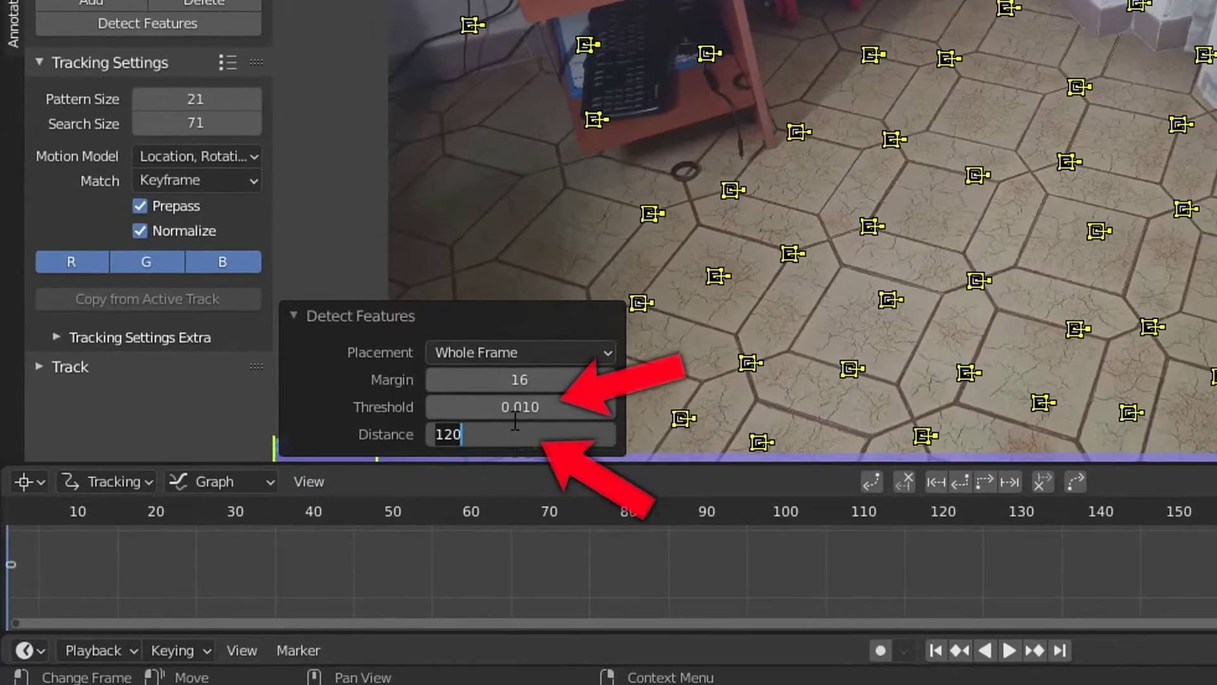
text(60)
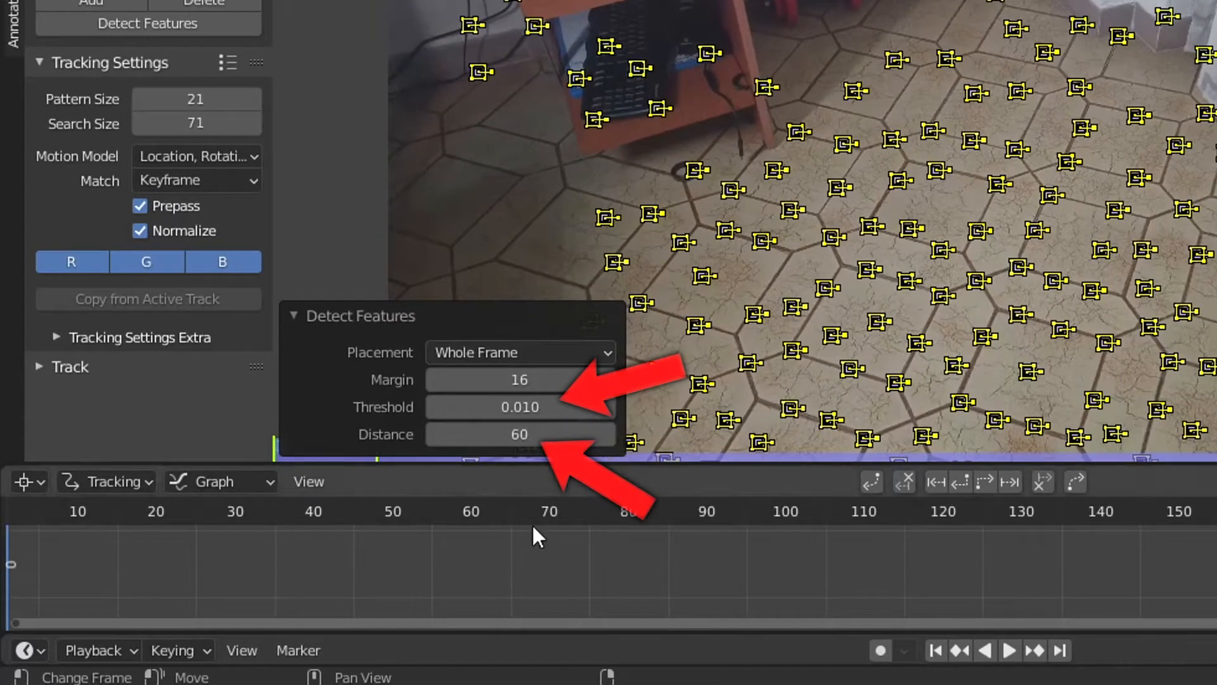
key(ctrl+t)
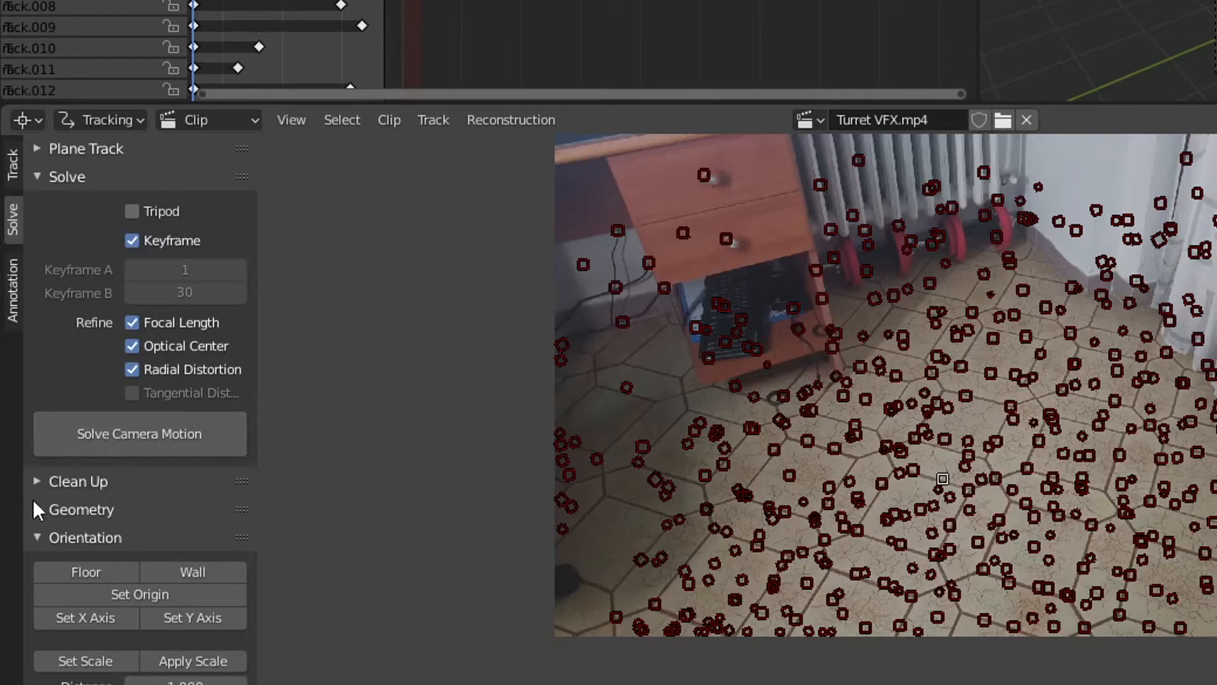
Step: Solve the camera motion from keyframes 1 and 300, reaching 0.22 px error, with scene end 320
click(43, 482)
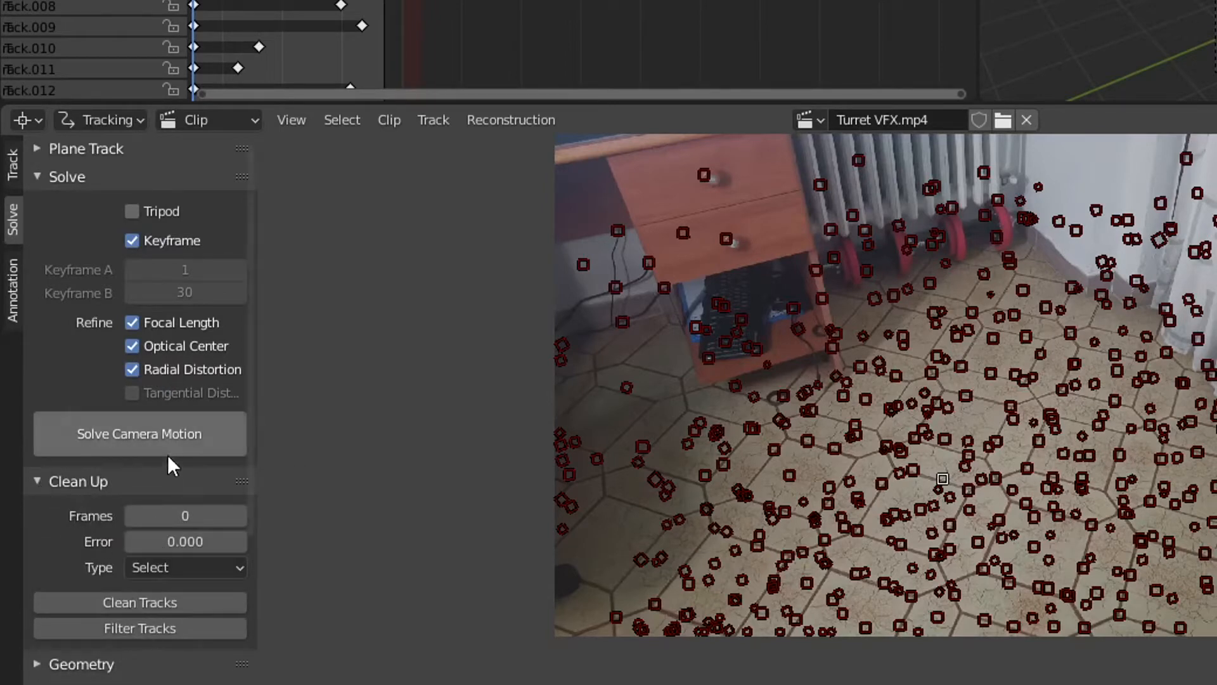
click(139, 434)
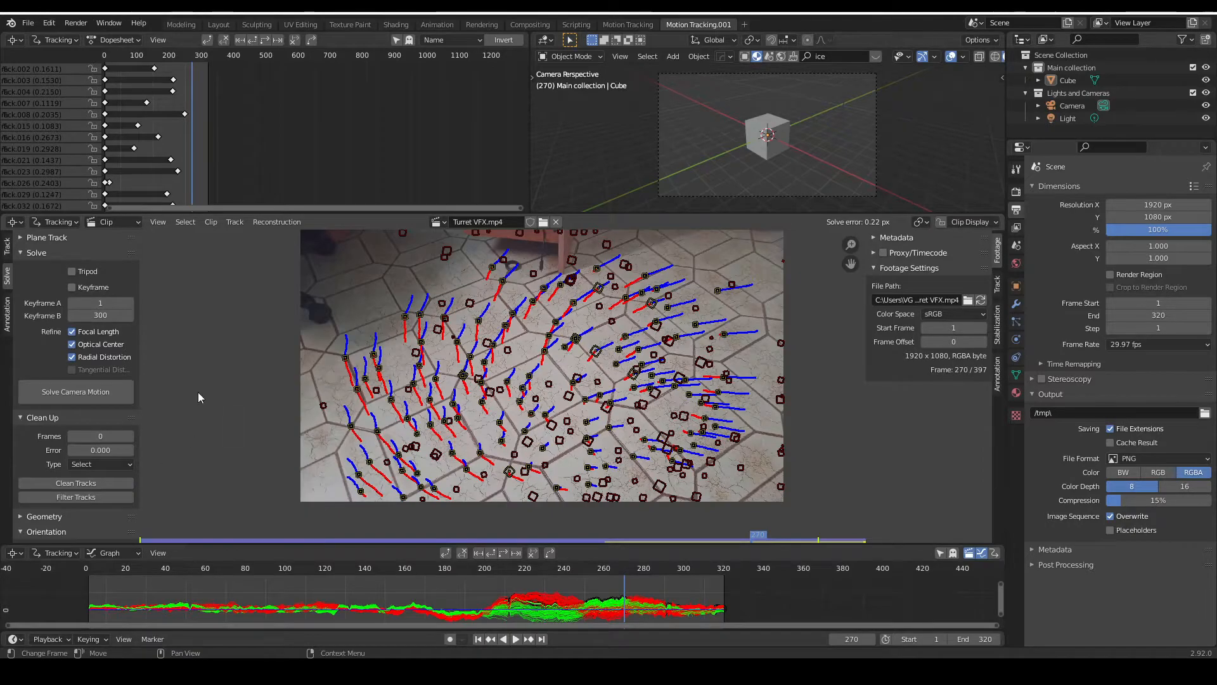
click(76, 481)
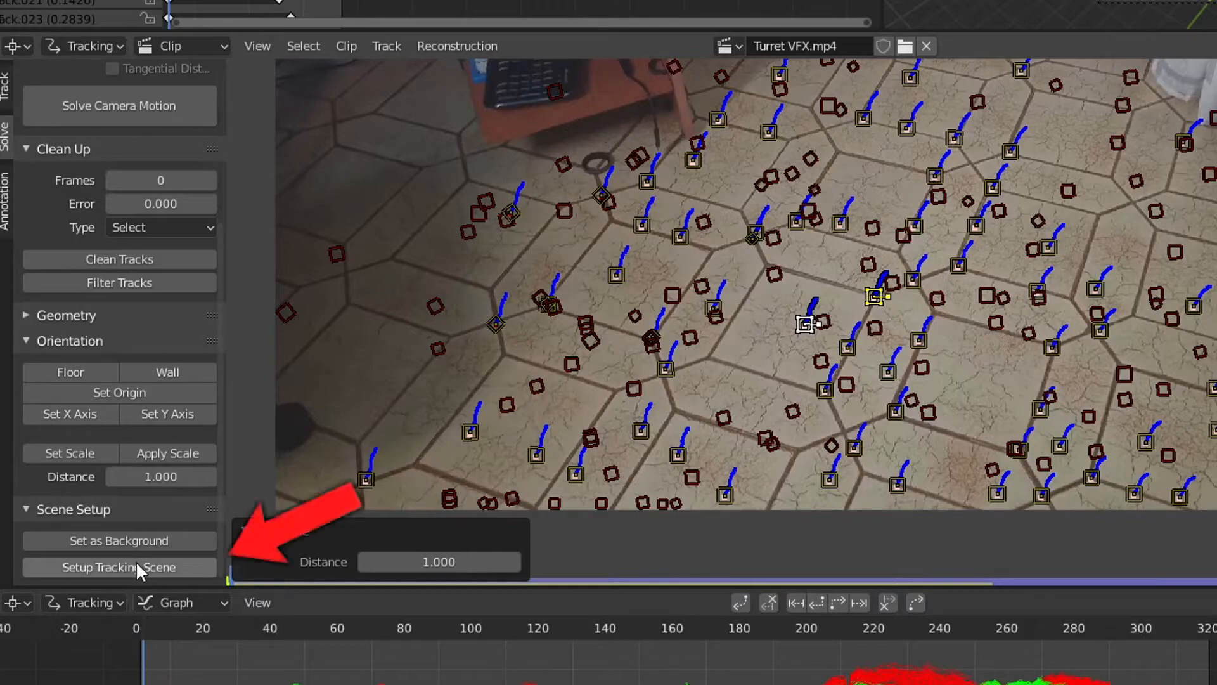
Step: Build the tracking scene from the solved camera, with footage behind the tracked points
click(119, 567)
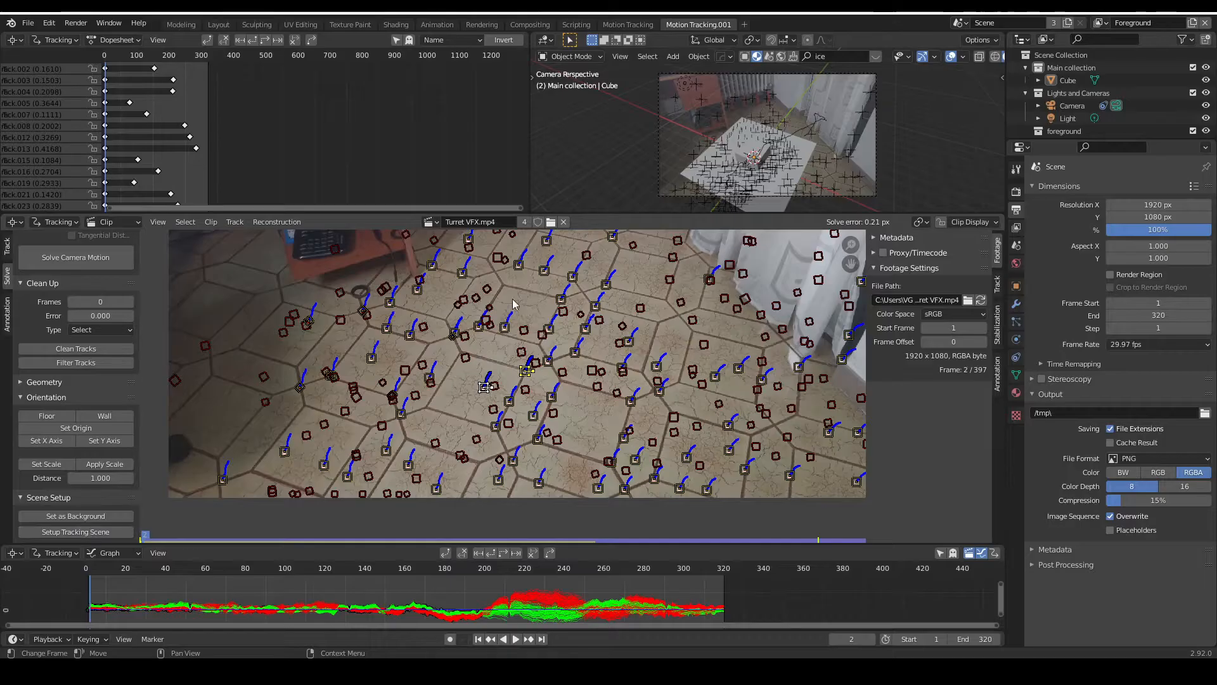
key(Tab)
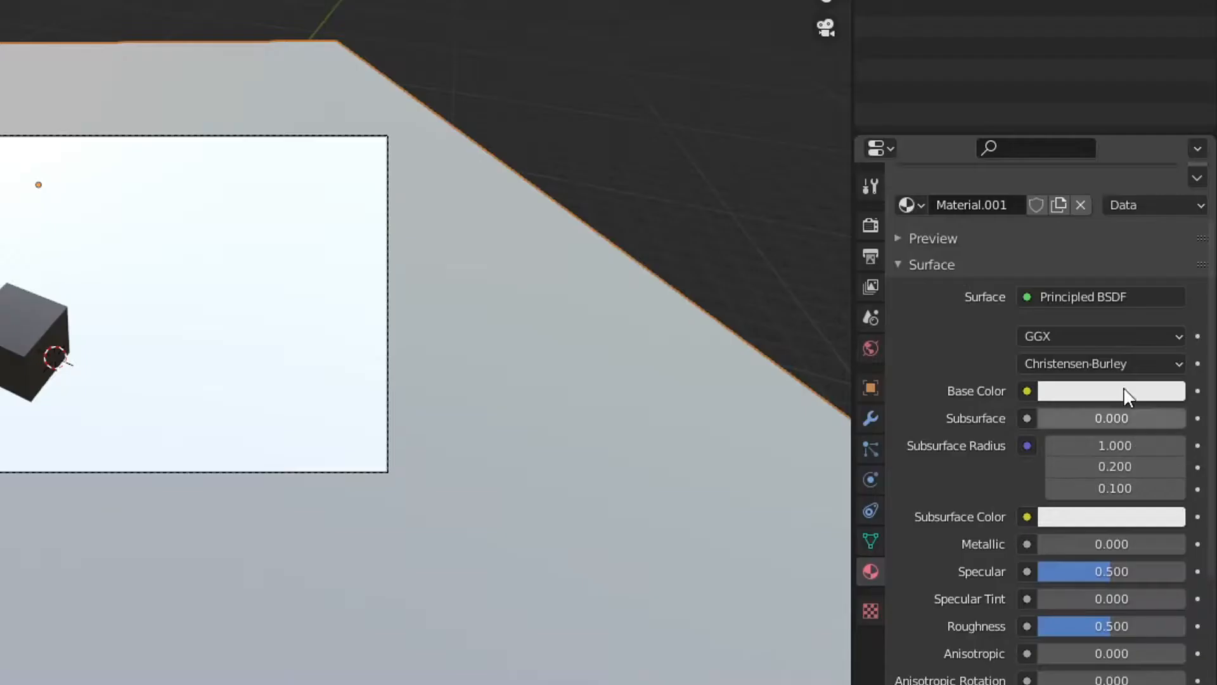
Step: Make the floor plane black with the clip as emission, camera-projected via UVProject, subdivided, with texture repeat adjusted
click(1111, 390)
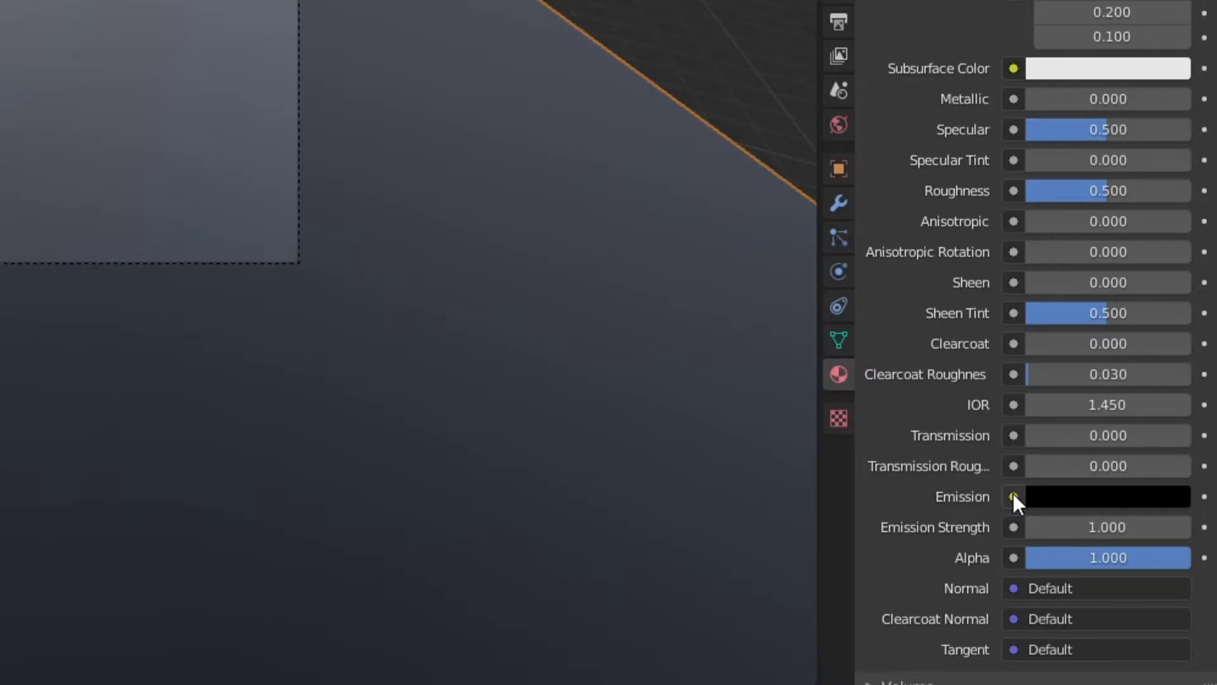
click(1014, 497)
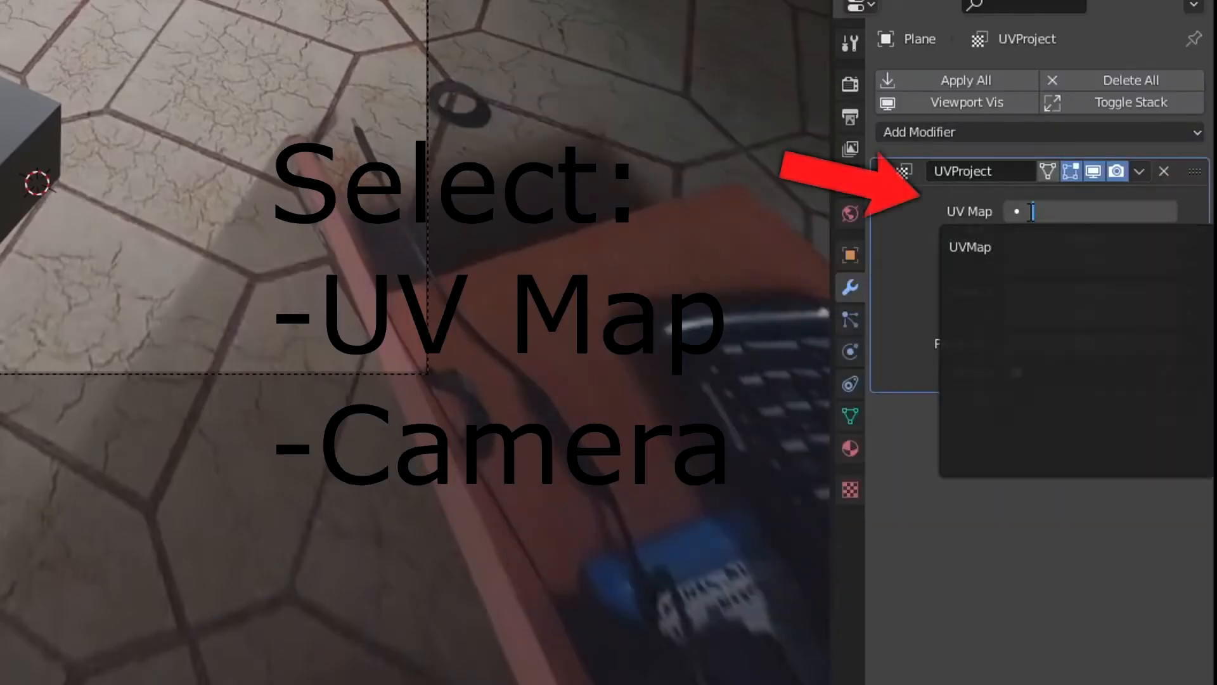
click(970, 246)
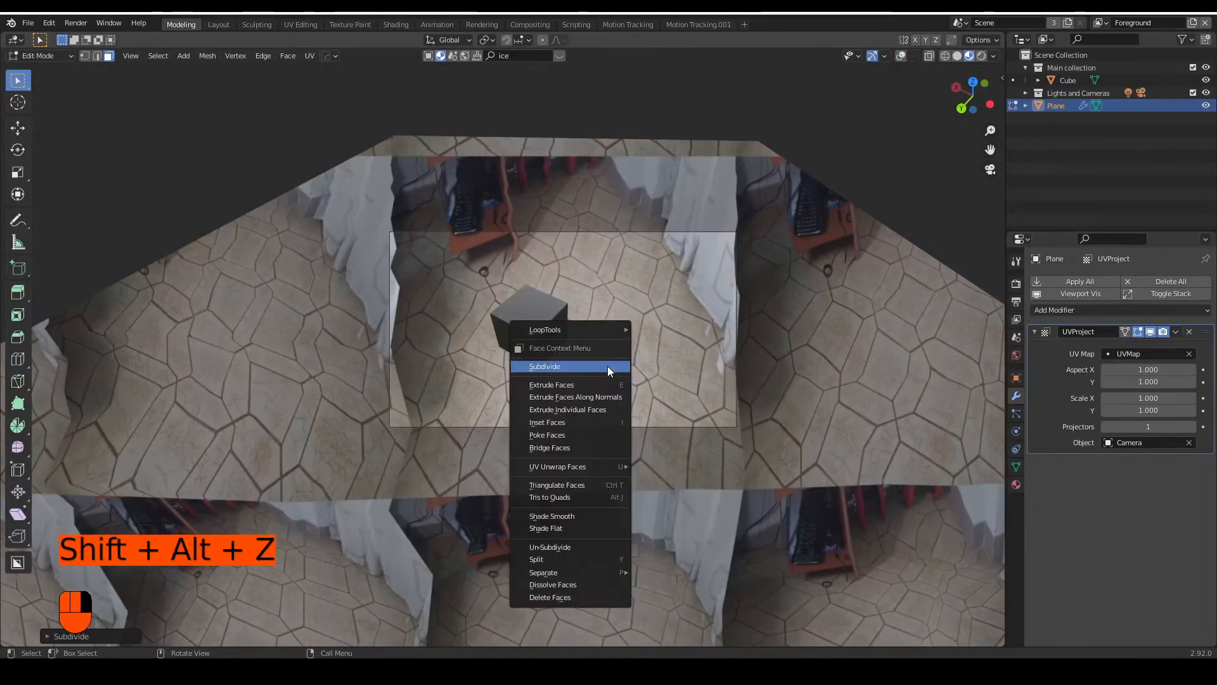
key(Tab)
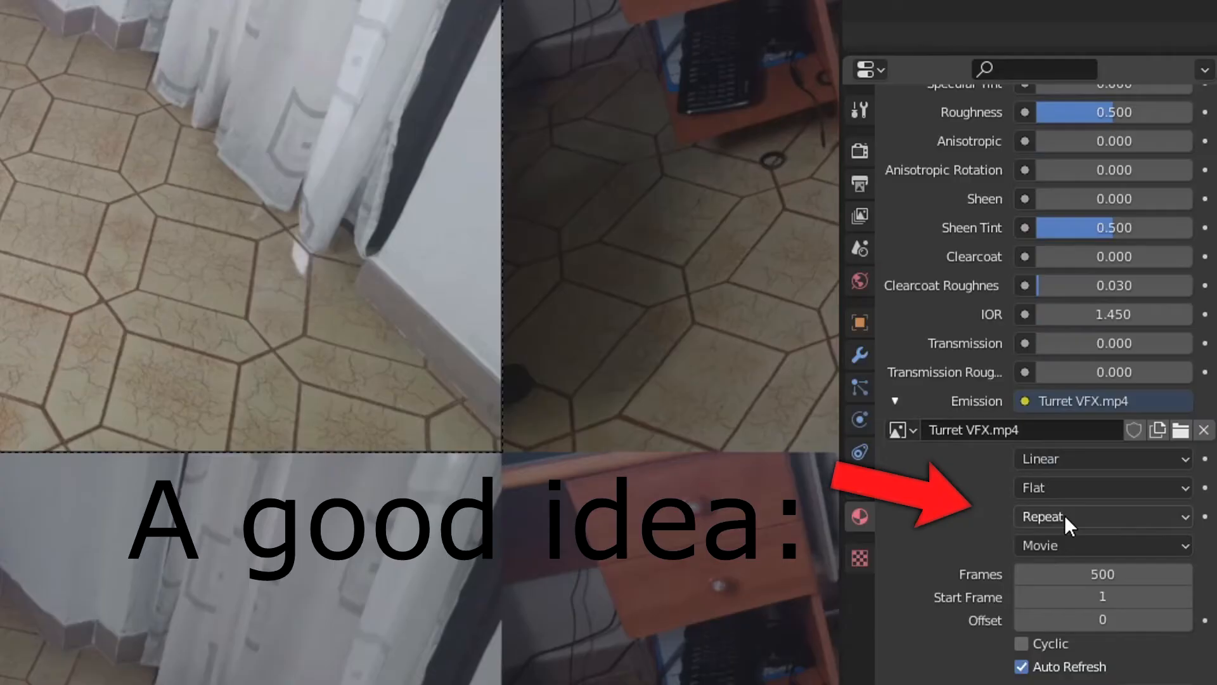
click(1103, 517)
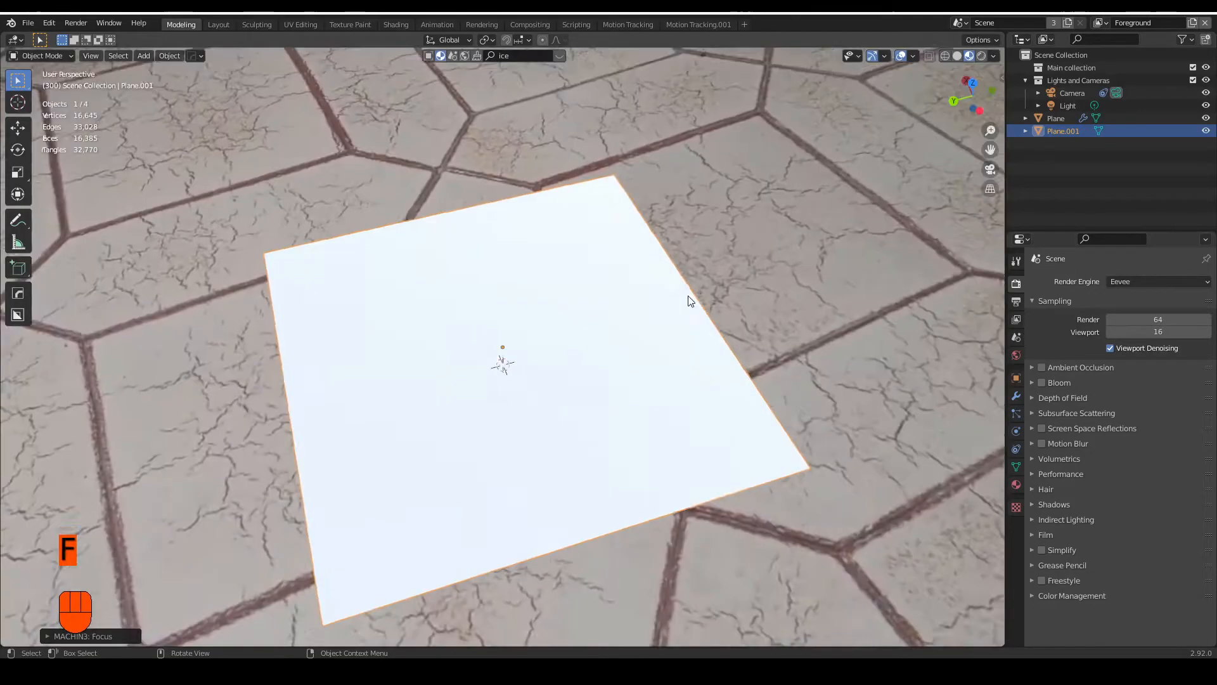
Step: Frame the camera view to place the small white plane over a single floor tile
key(KP_0)
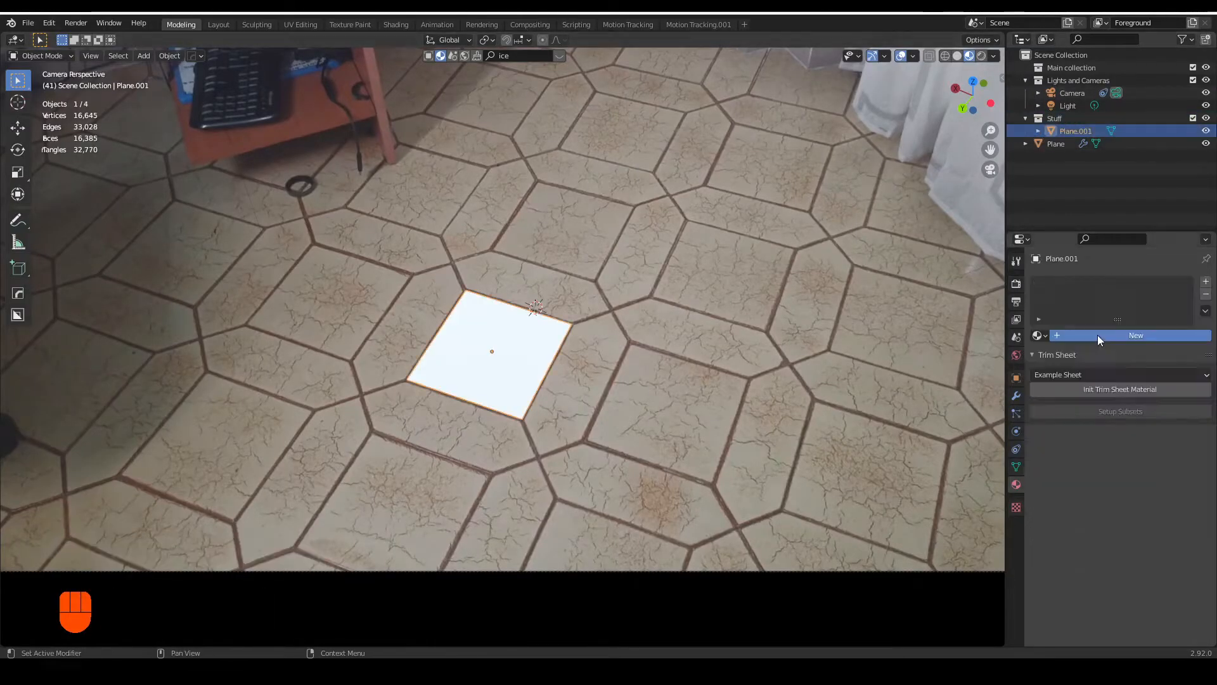
Step: Give the trapdoor plane a new material with a mapped Image Texture and a new blank image for baking
click(395, 24)
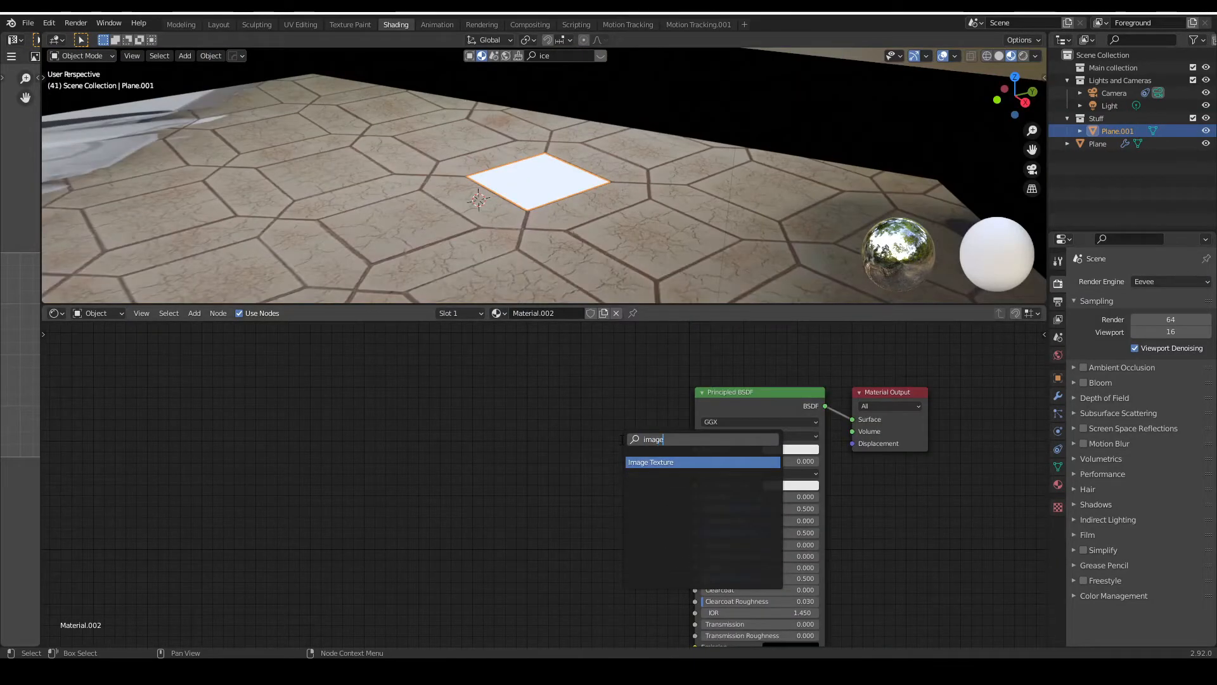
click(650, 461)
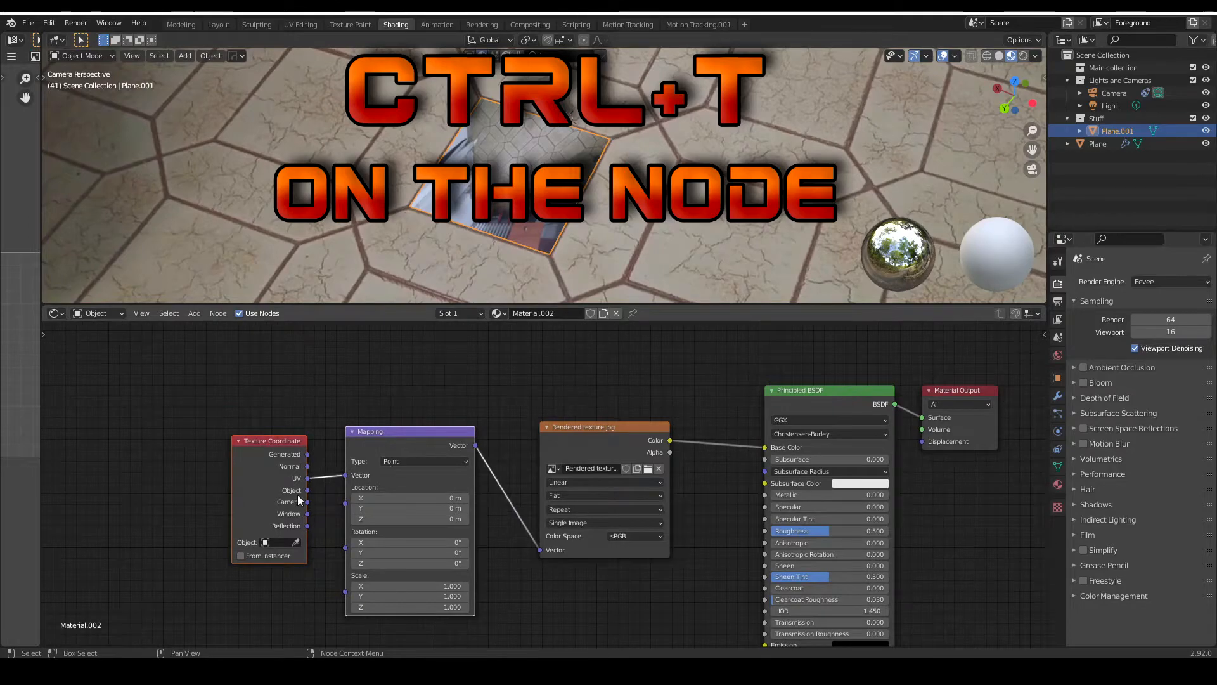
key(R)
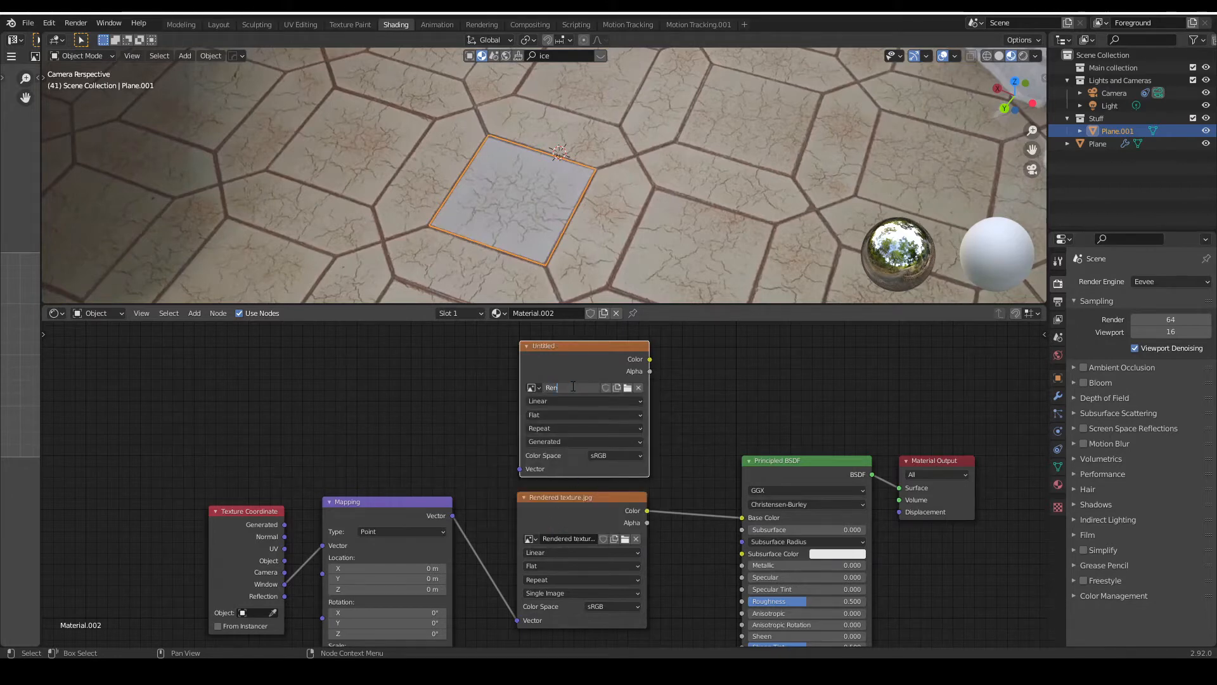
click(1170, 281)
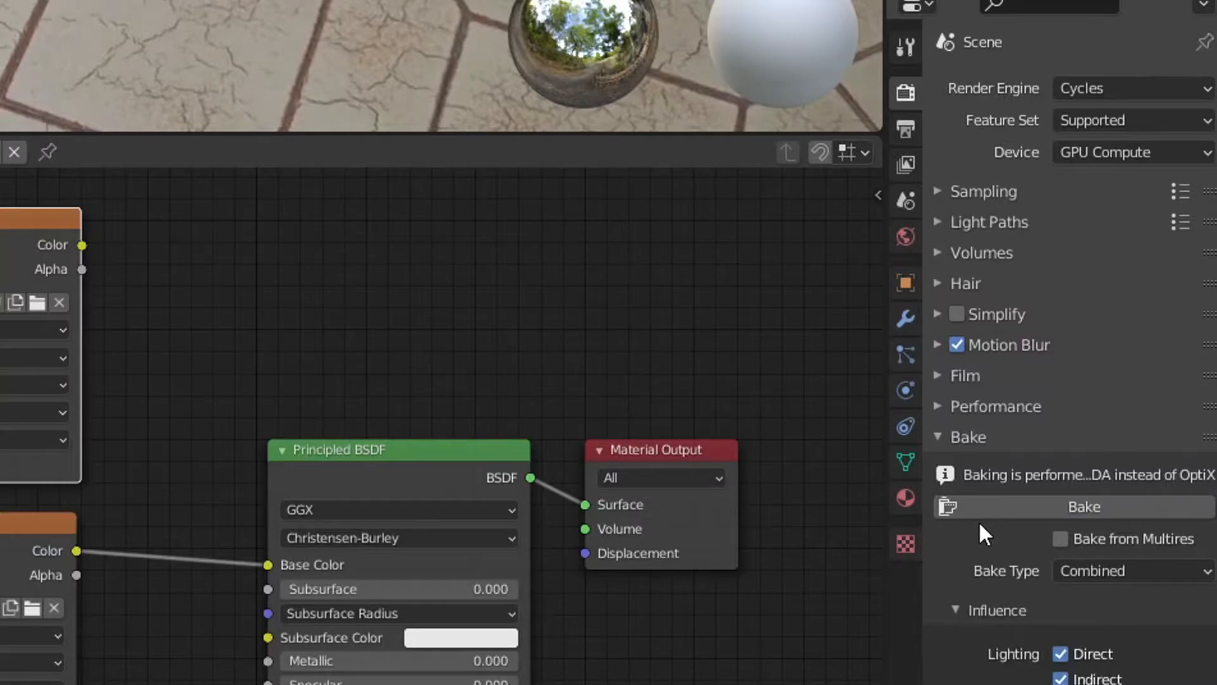
mouse_move(975, 510)
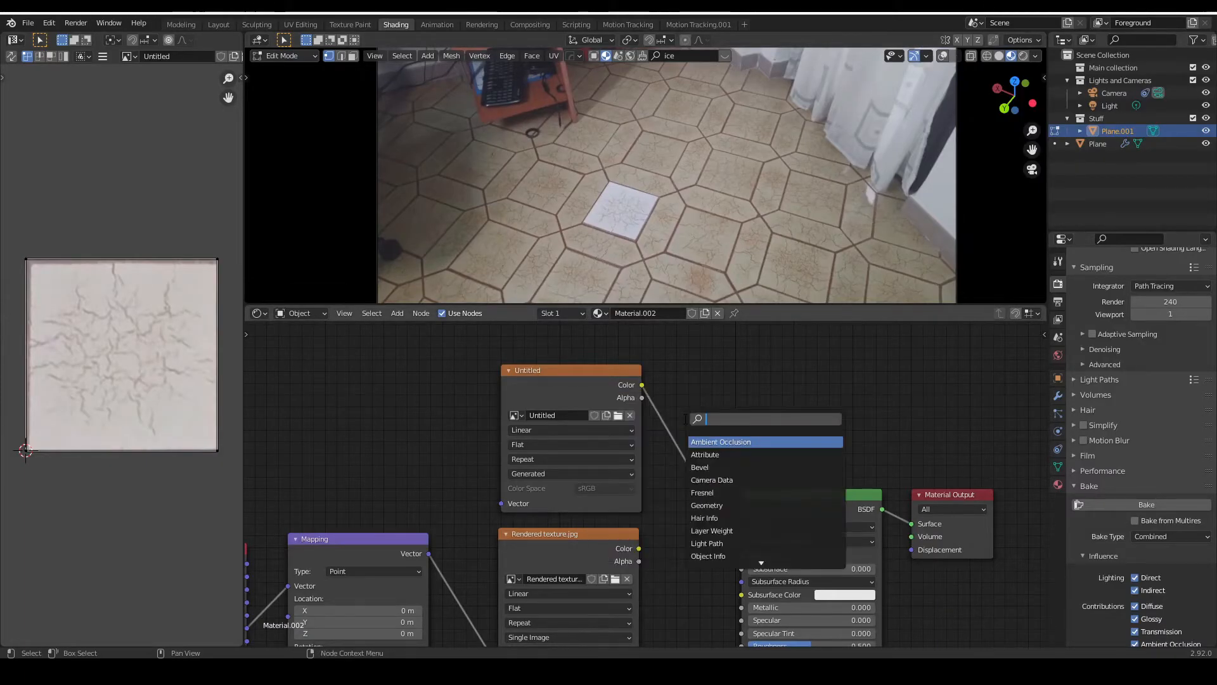
Step: Run the baked image through an RGB Curves node, select the floor plane and edit the trapdoor mesh
click(720, 441)
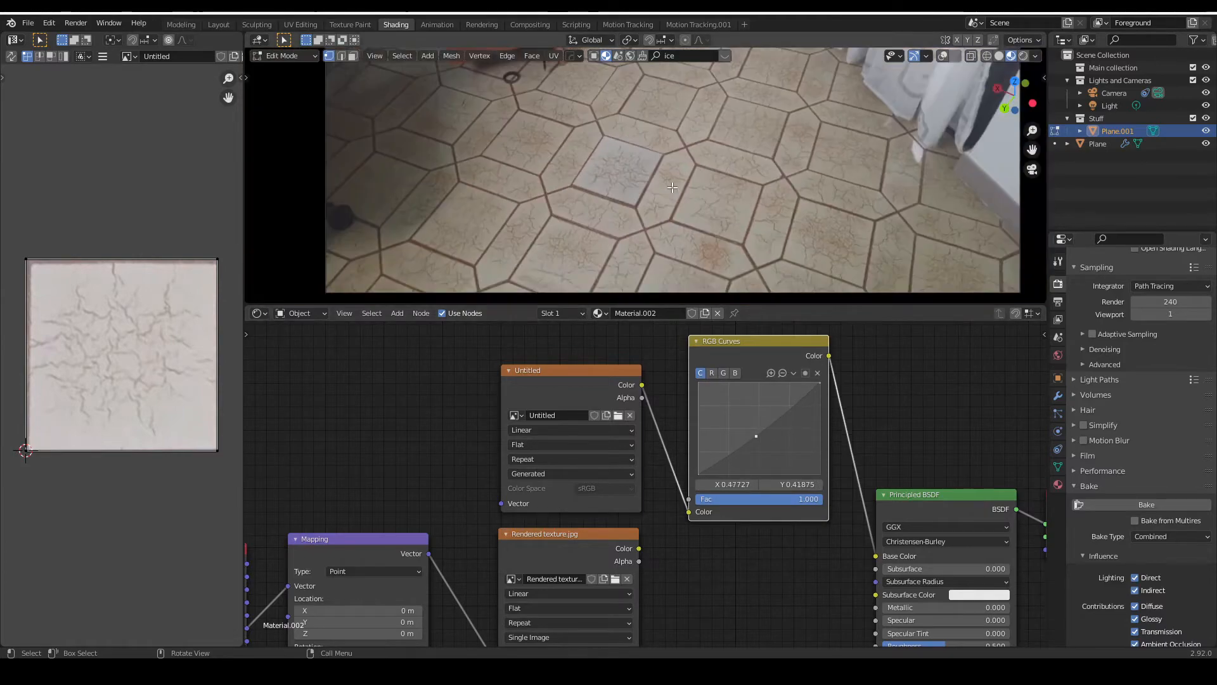
click(180, 24)
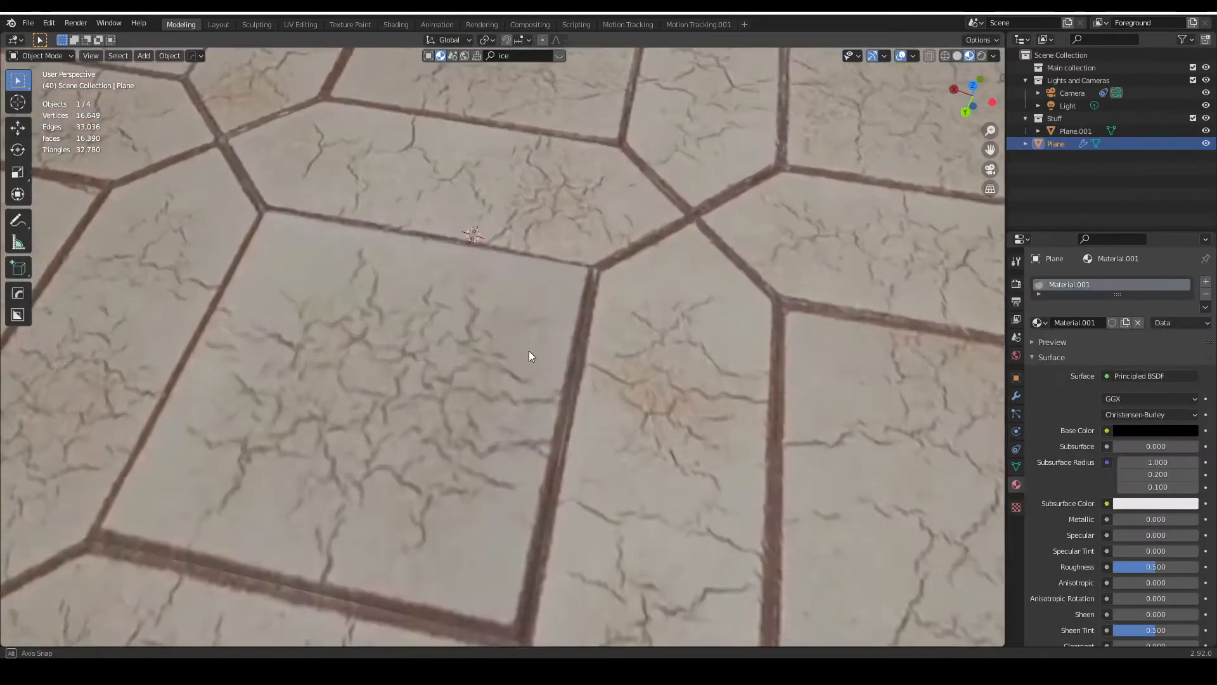
key(Tab)
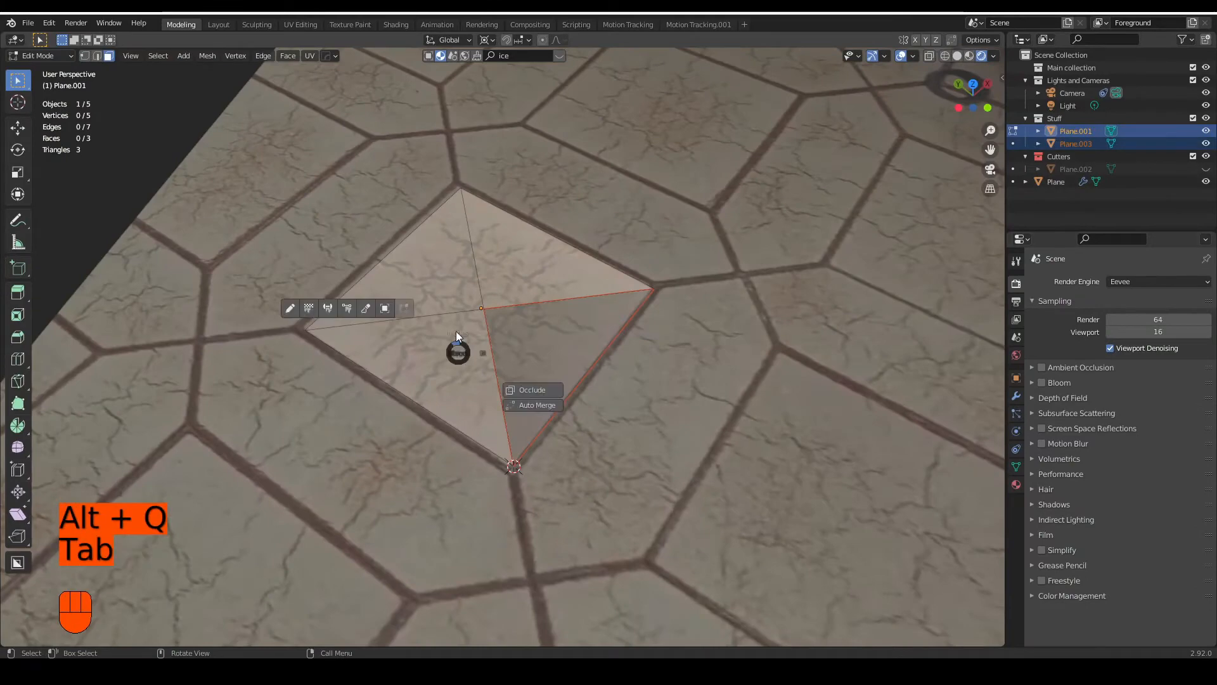